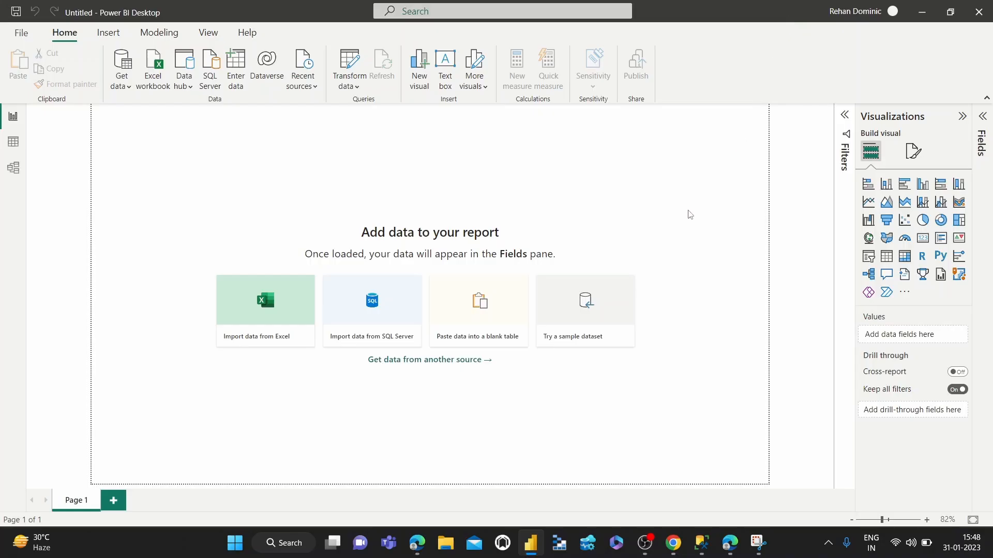
pyautogui.moveTo(386, 212)
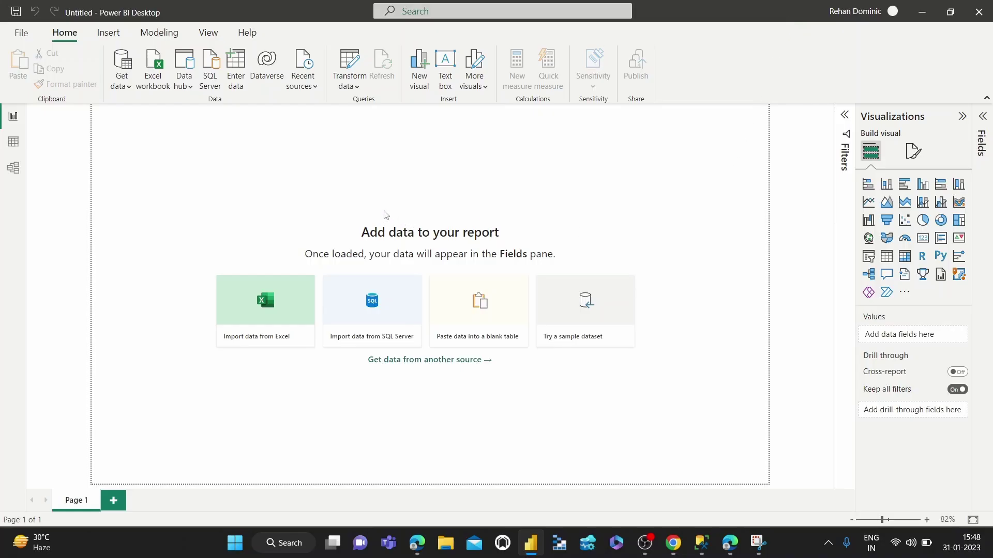
pyautogui.click(121, 67)
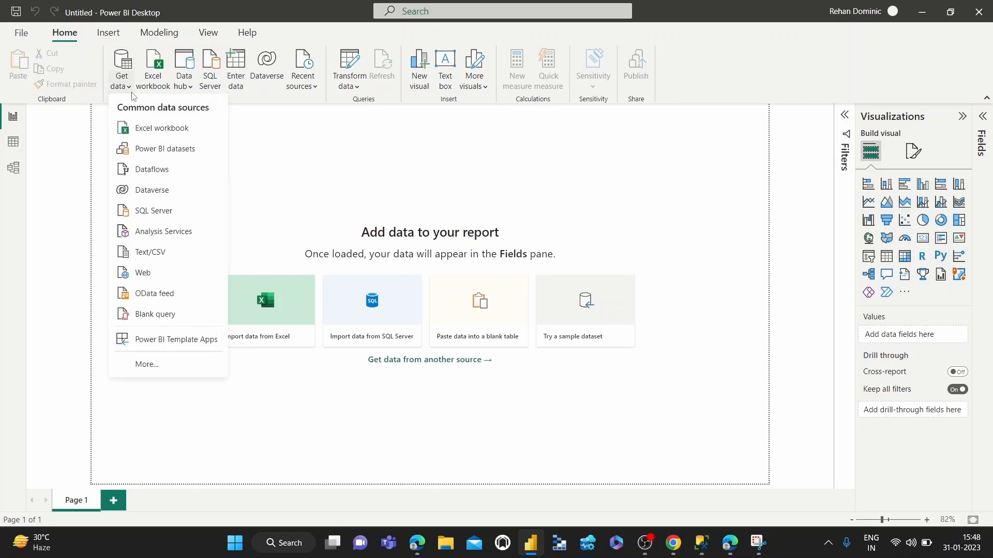
pyautogui.moveTo(161, 190)
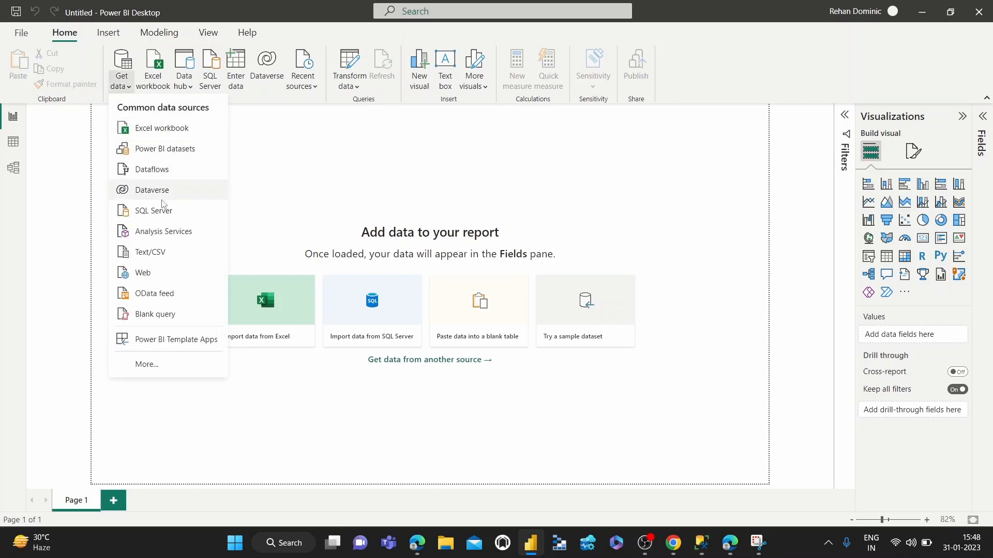
pyautogui.click(178, 291)
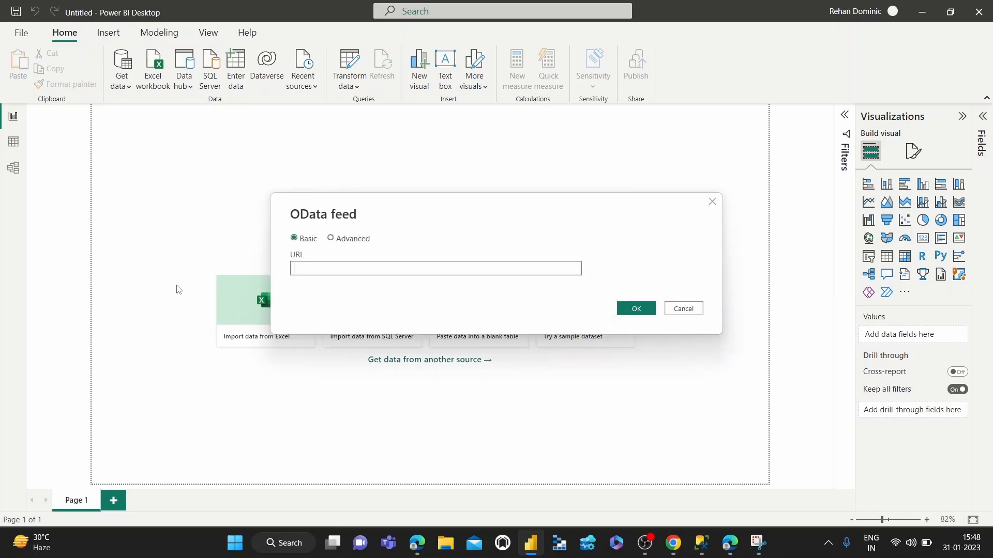
pyautogui.moveTo(289, 221)
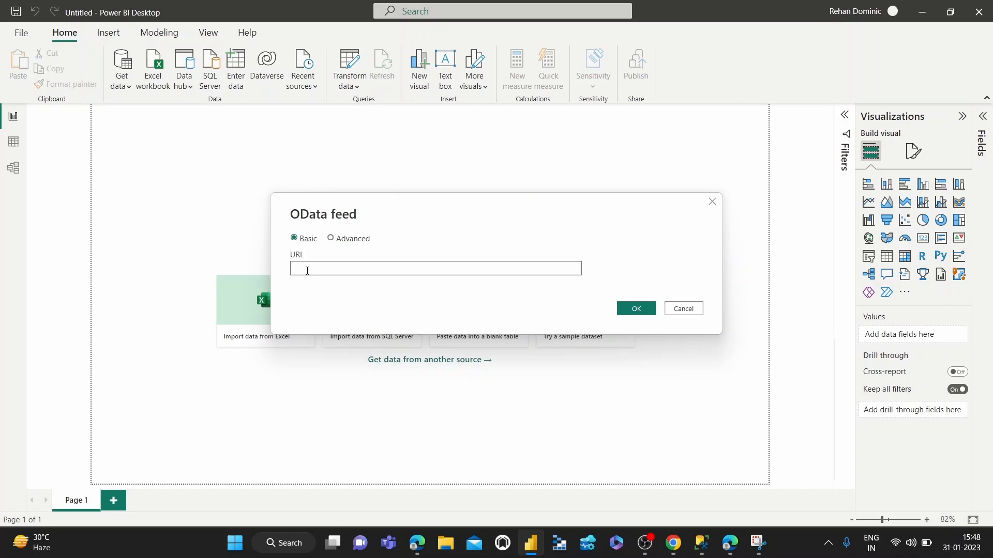
pyautogui.write('https://services.odata.org/V4/Northwind/Northwind.svc/')
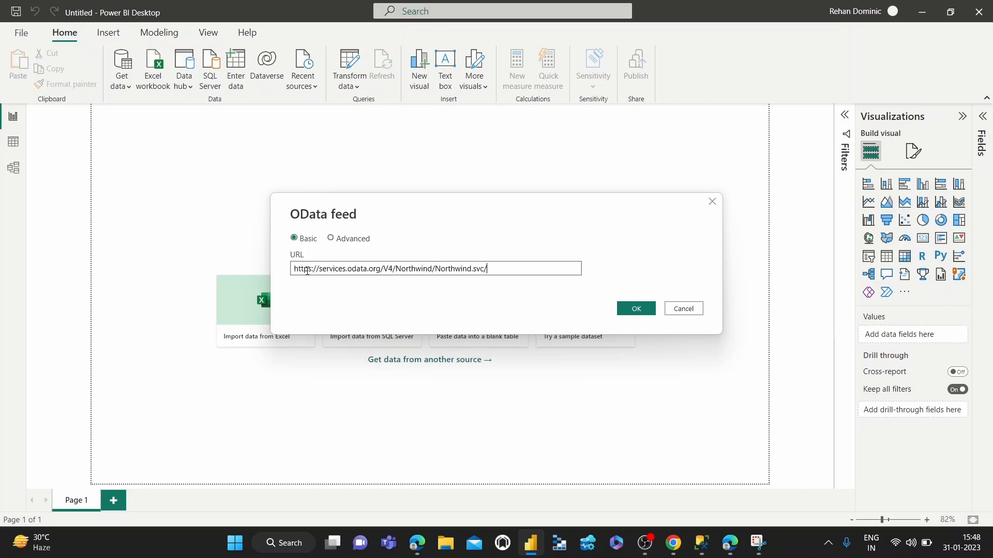
pyautogui.moveTo(561, 304)
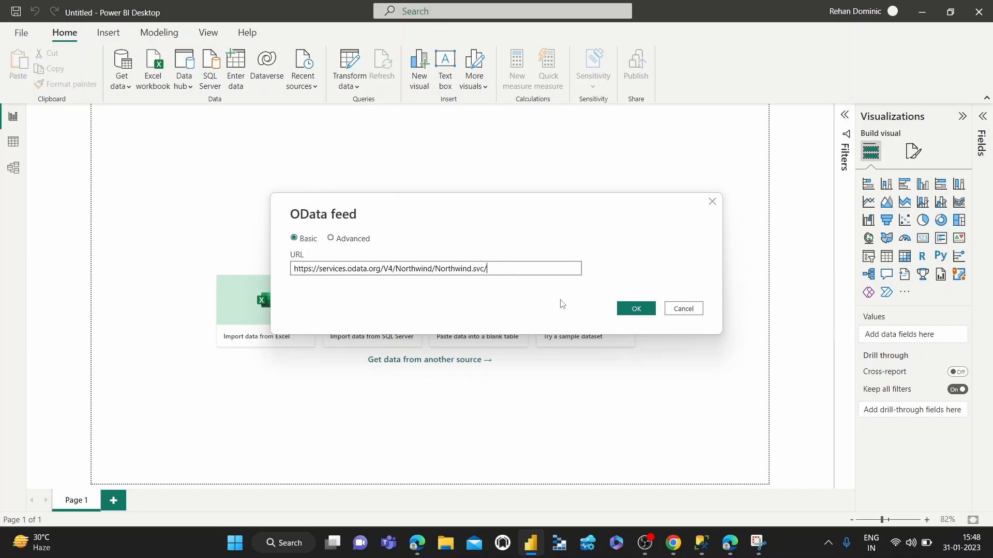
pyautogui.click(635, 308)
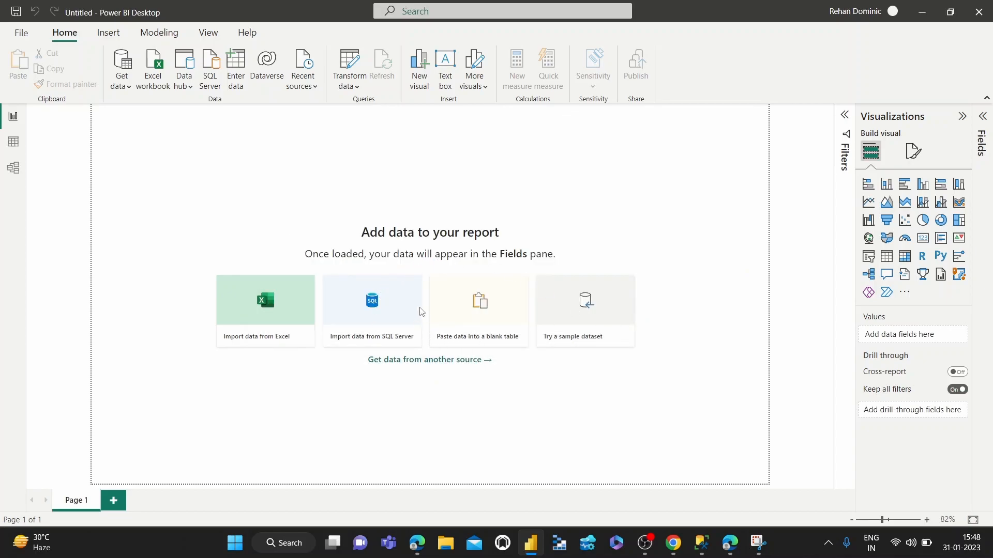
# - Select Categories, Invoices, Order_Details and Orders in the Navigator and load them for transforming
pyautogui.click(371, 310)
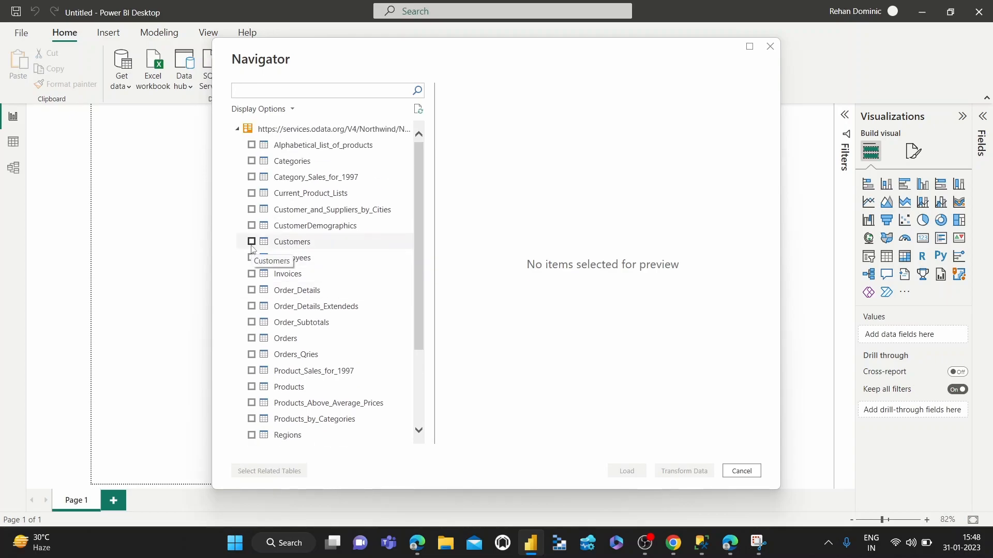
pyautogui.click(322, 90)
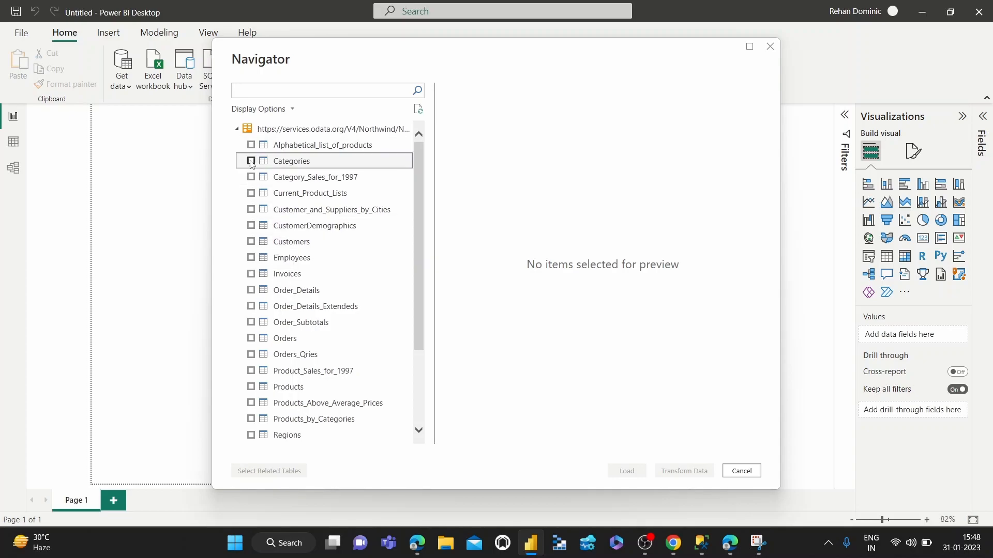
pyautogui.click(251, 161)
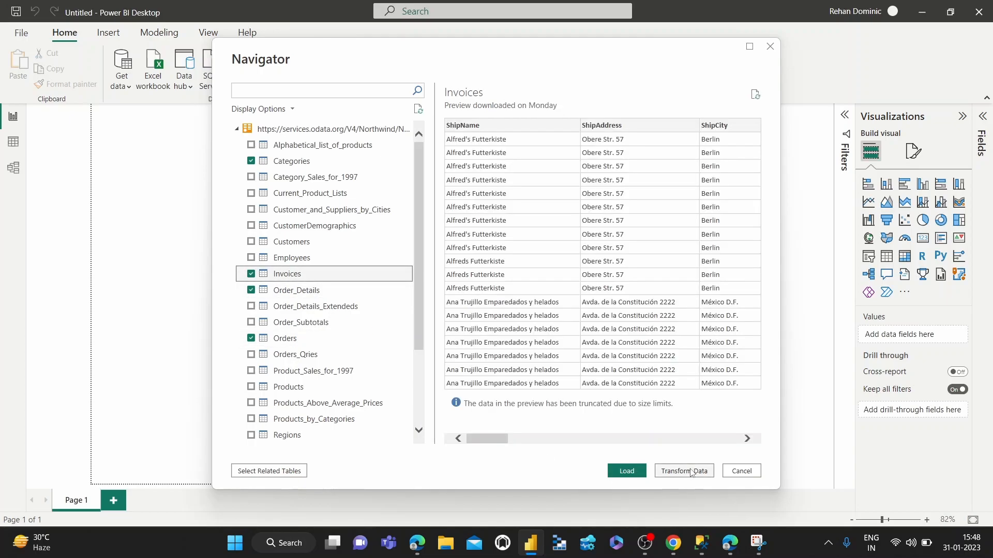
pyautogui.click(740, 470)
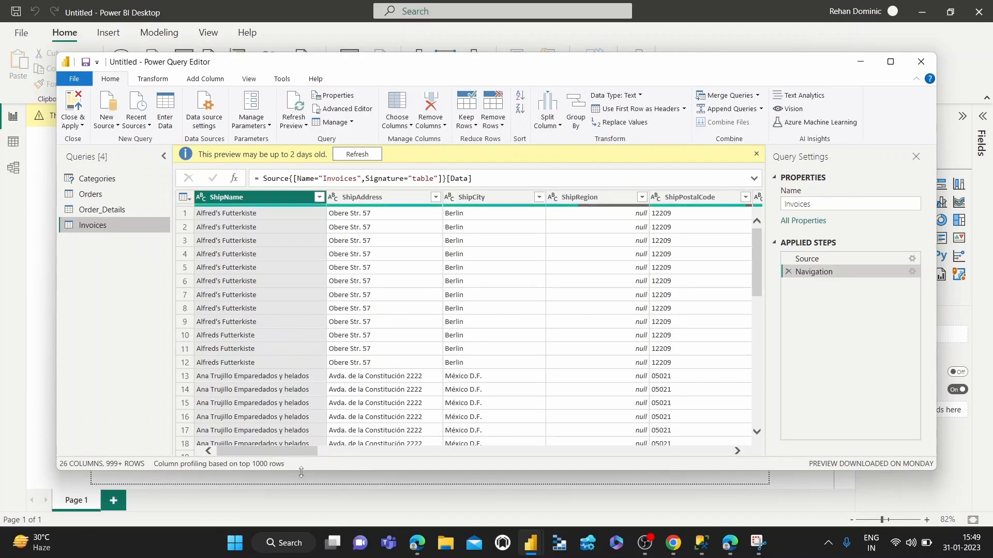
pyautogui.moveTo(102, 210)
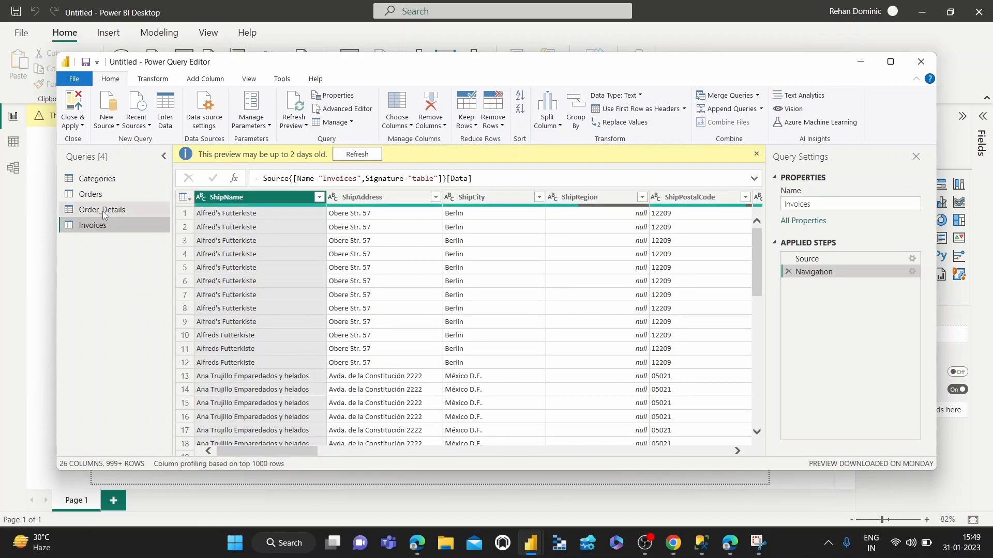
pyautogui.moveTo(83, 238)
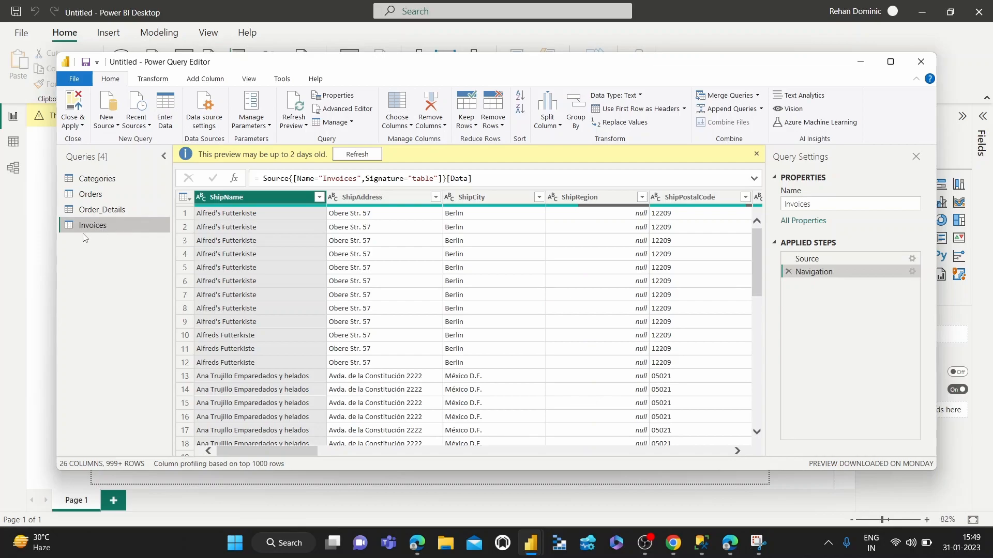
pyautogui.moveTo(113, 156)
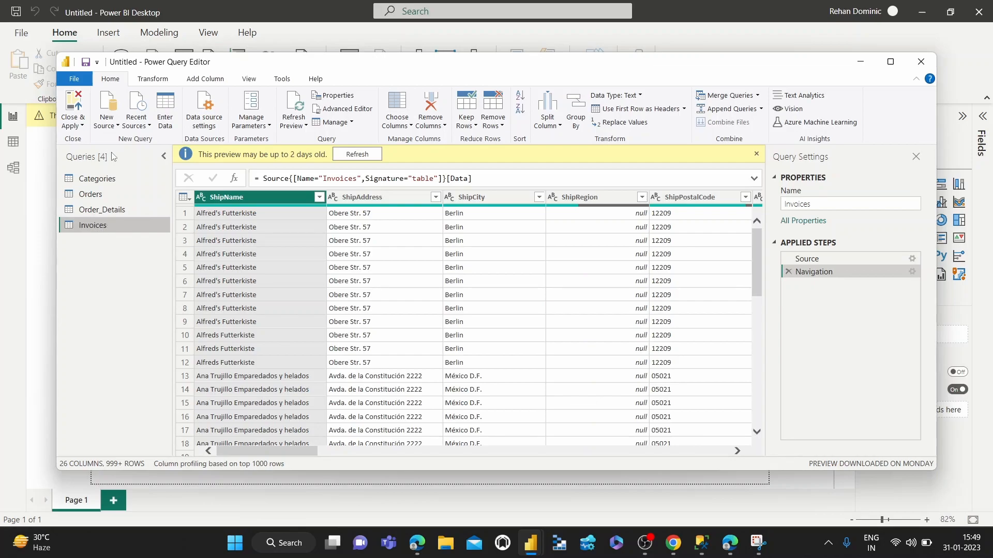
pyautogui.moveTo(99, 230)
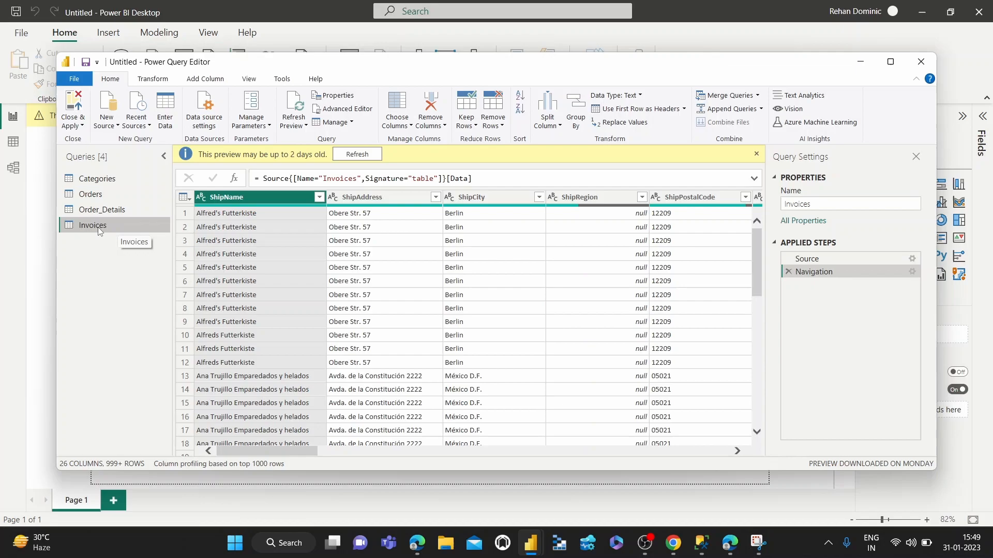
pyautogui.moveTo(100, 233)
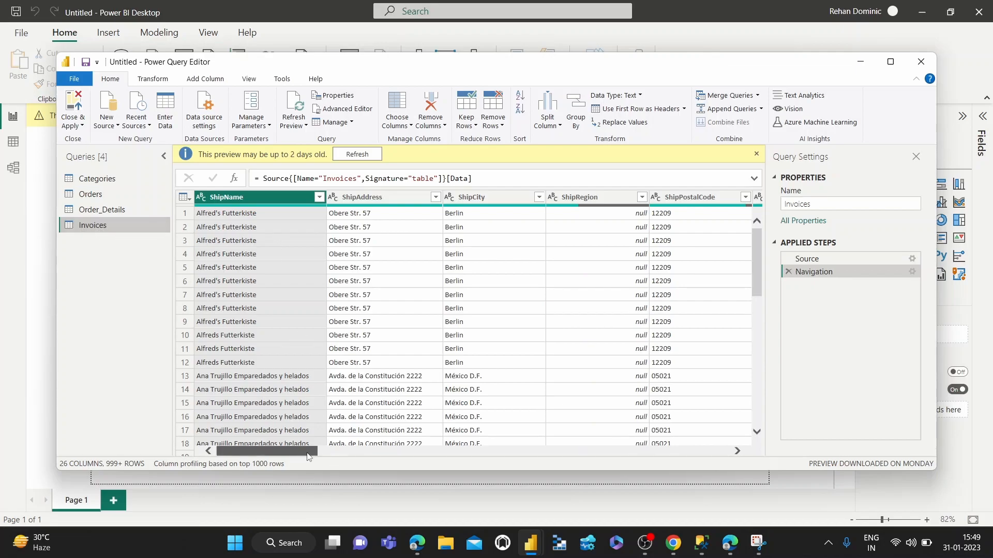
# - Scroll the Invoices query right to bring ShipCity, ShipRegion, ShipPostalCode and ShipCountry into view
pyautogui.hscroll(3)
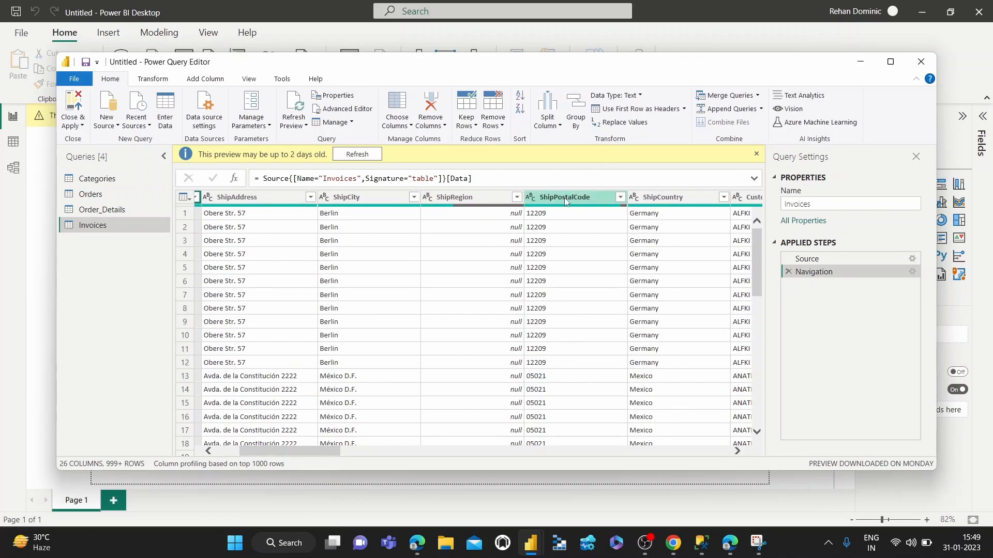
pyautogui.moveTo(532, 206)
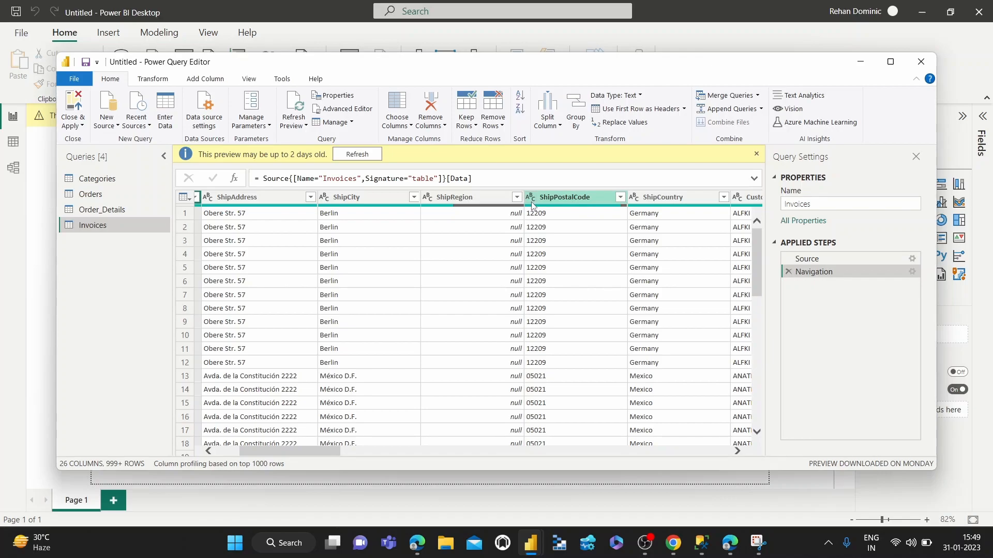
pyautogui.moveTo(560, 195)
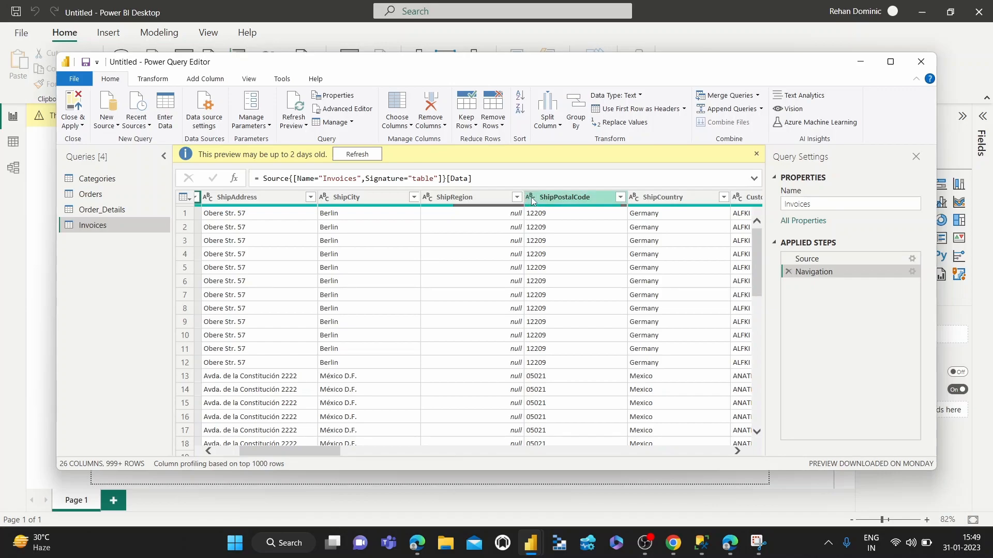
# - Set the ShipPostalCode column's data type to Whole Number
pyautogui.click(530, 197)
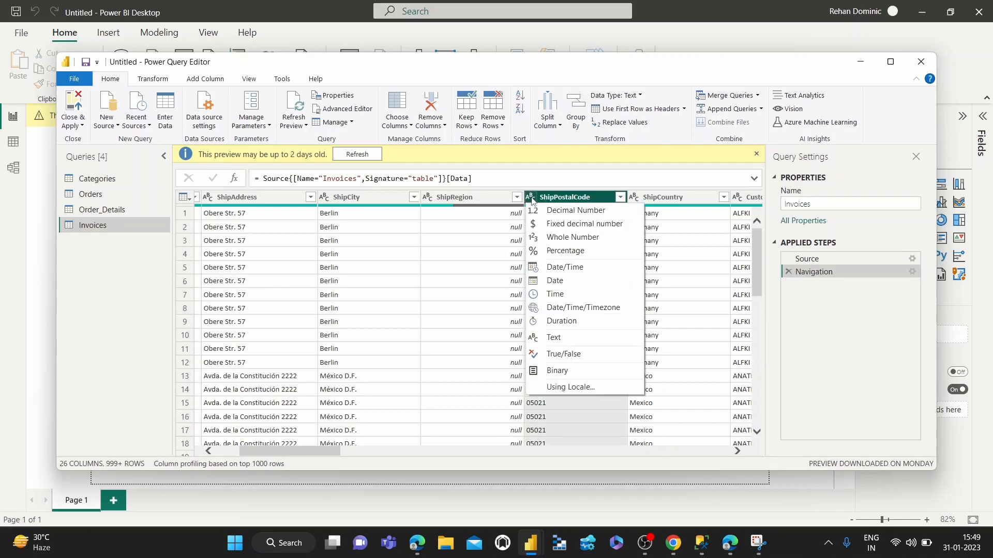
pyautogui.moveTo(575, 211)
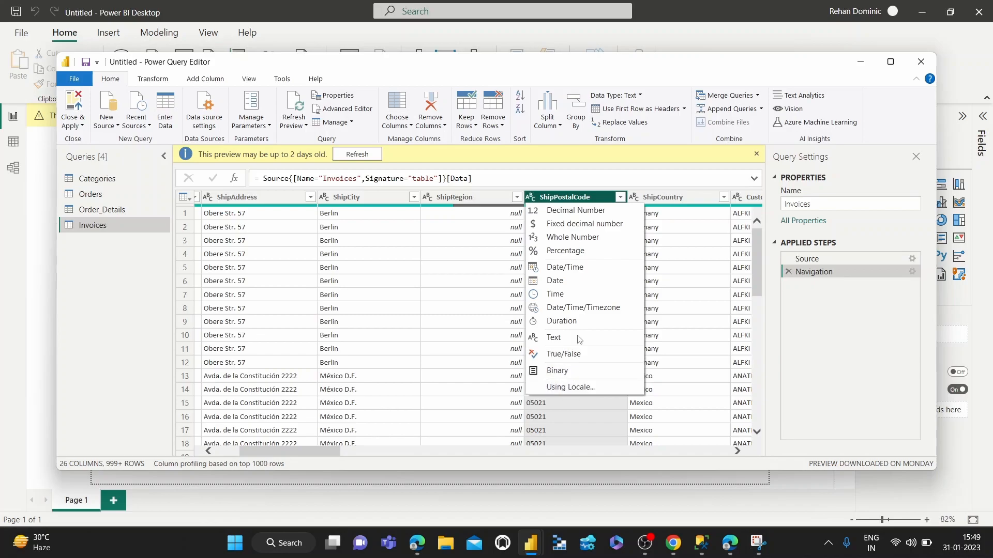
pyautogui.moveTo(565, 250)
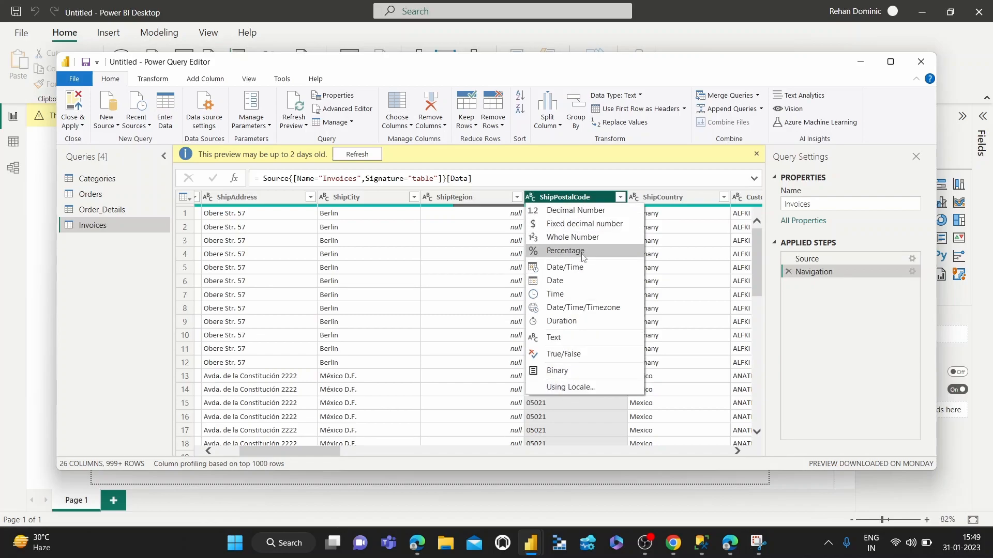
pyautogui.moveTo(570, 237)
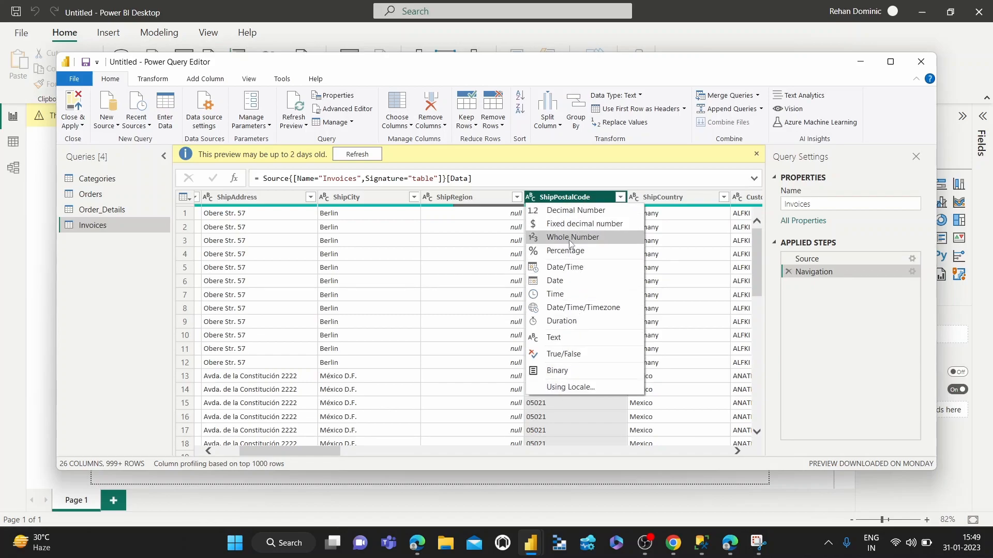
pyautogui.click(572, 237)
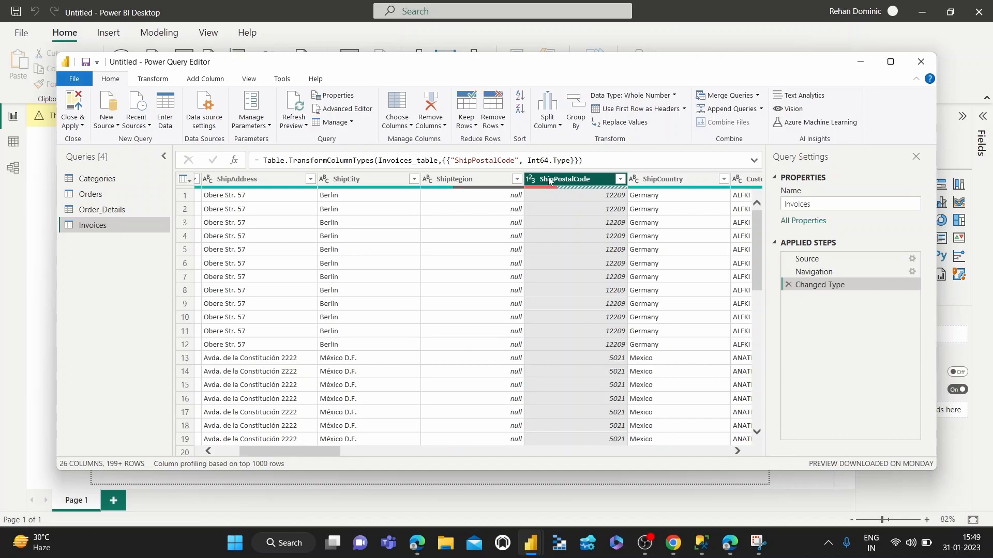
pyautogui.scroll(-3)
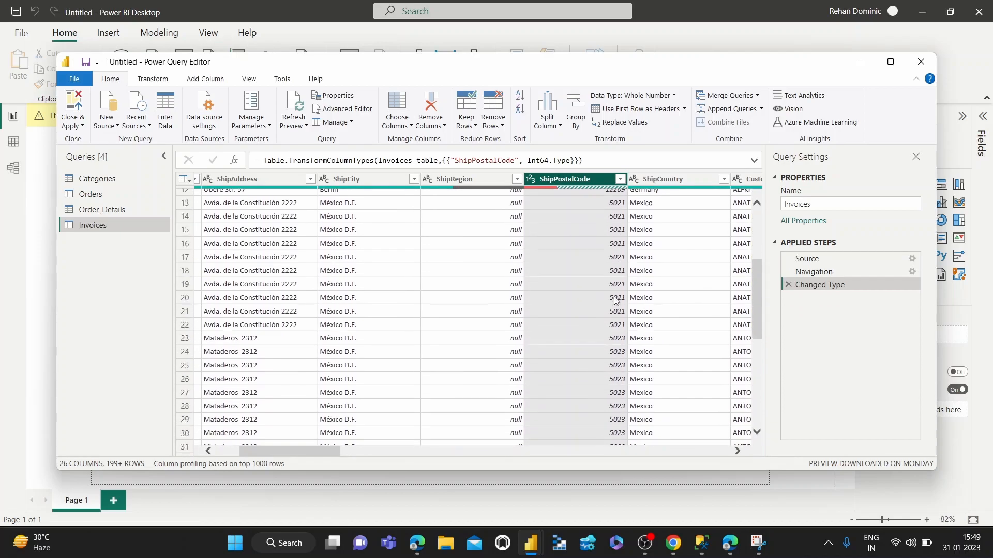
pyautogui.scroll(-3)
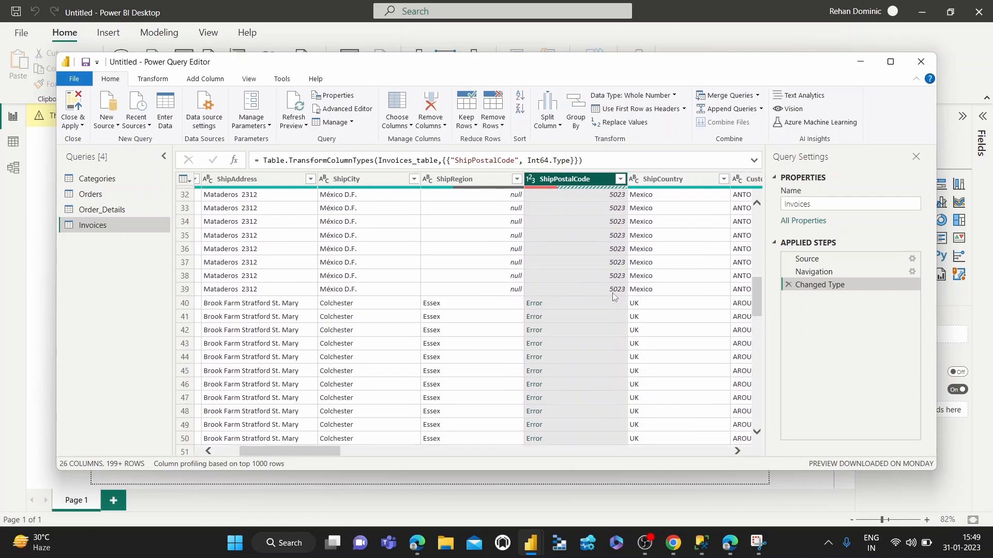
pyautogui.scroll(-3)
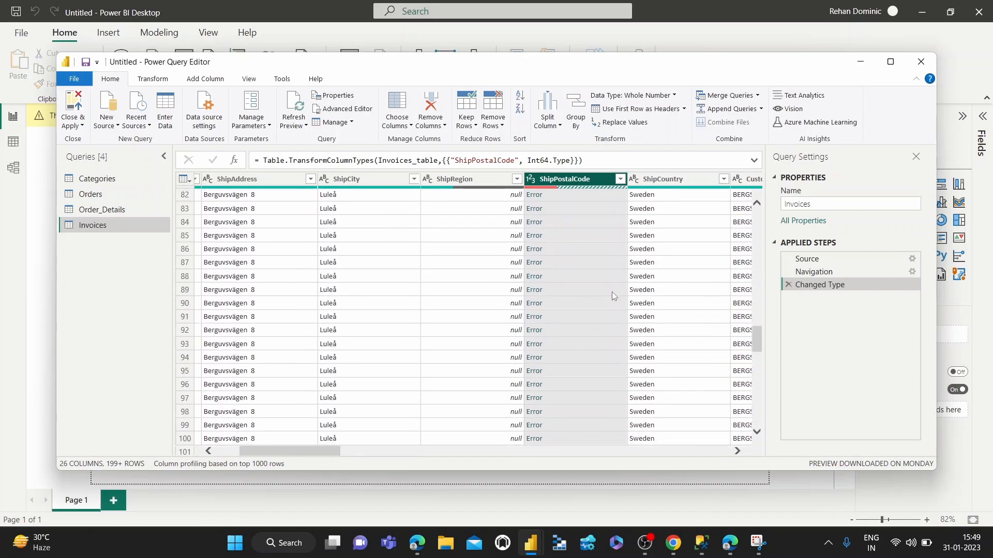
pyautogui.scroll(3)
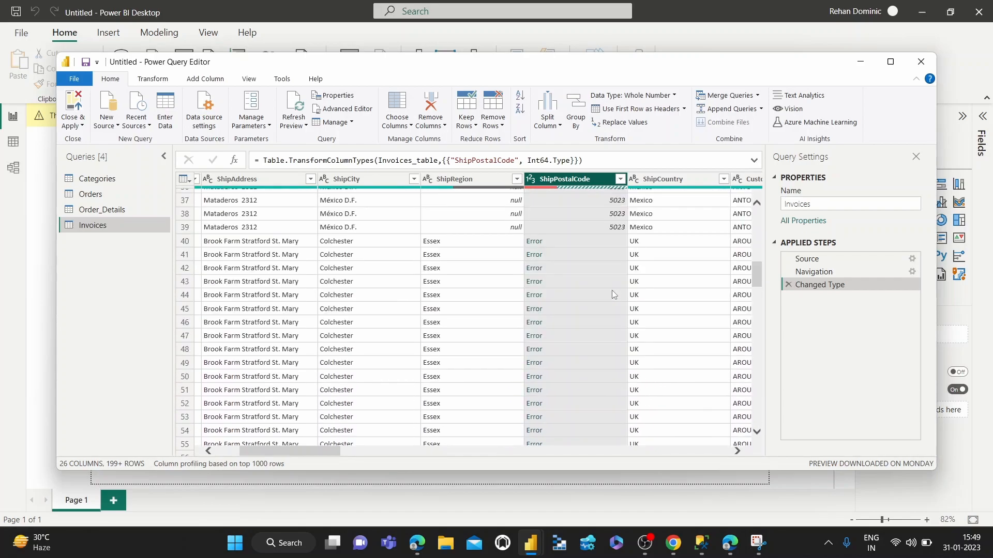
pyautogui.scroll(3)
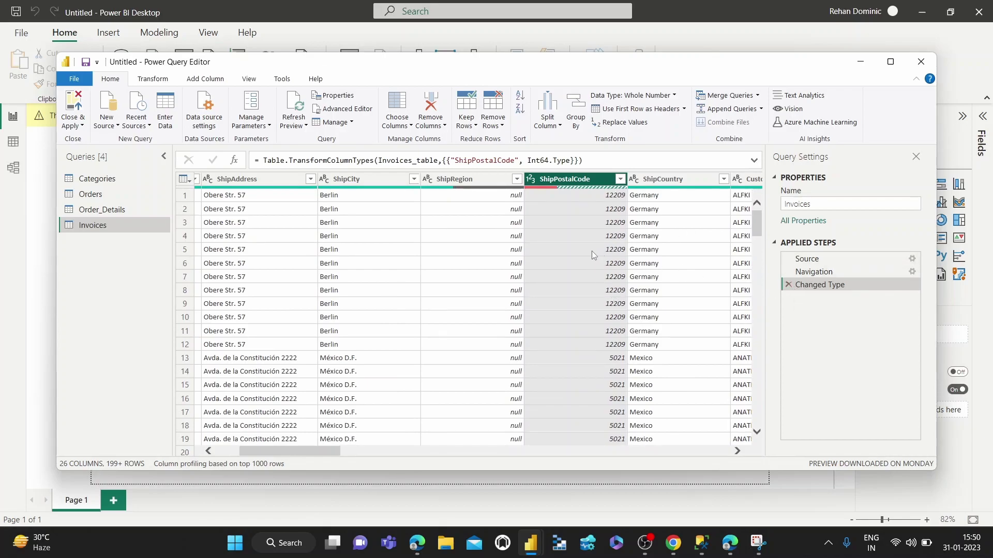
pyautogui.scroll(-3)
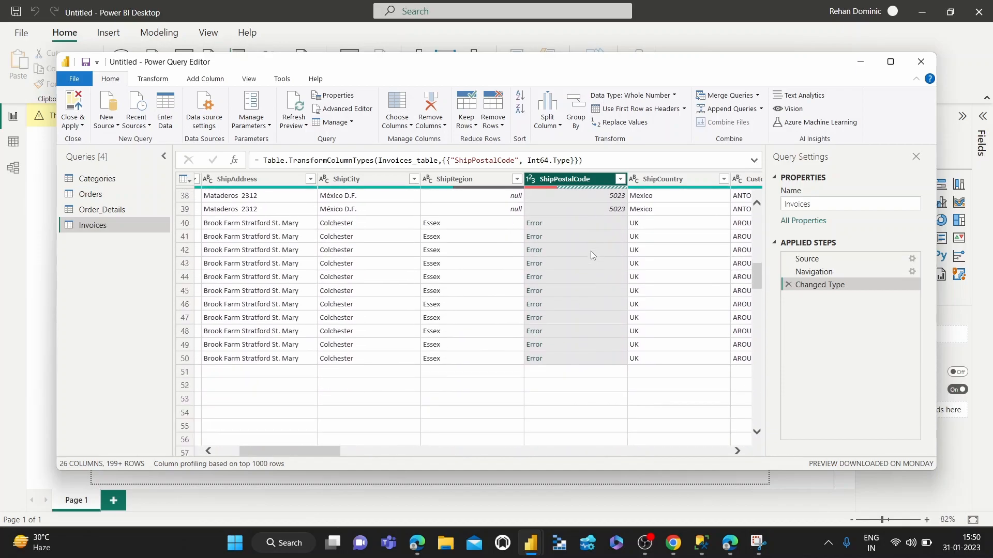
pyautogui.scroll(-3)
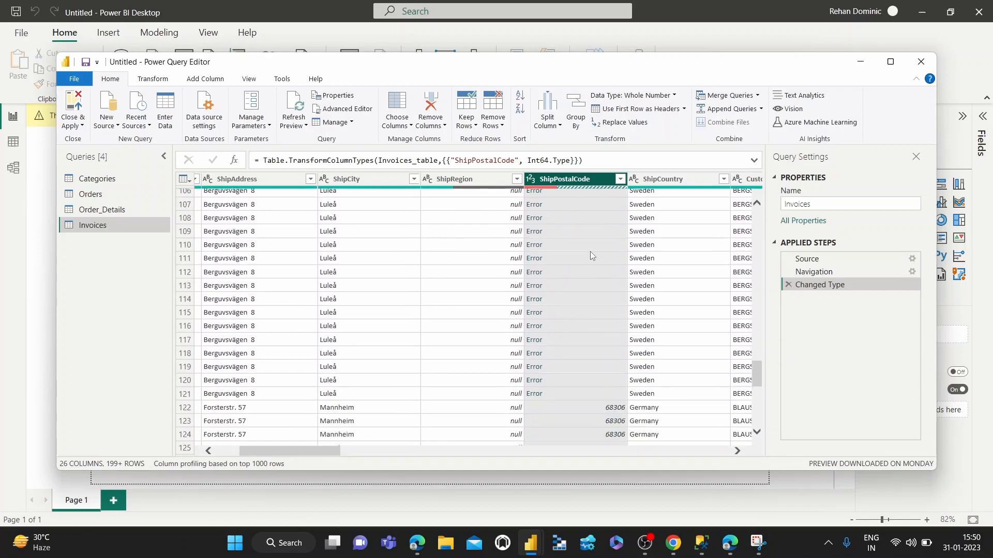
pyautogui.scroll(-3)
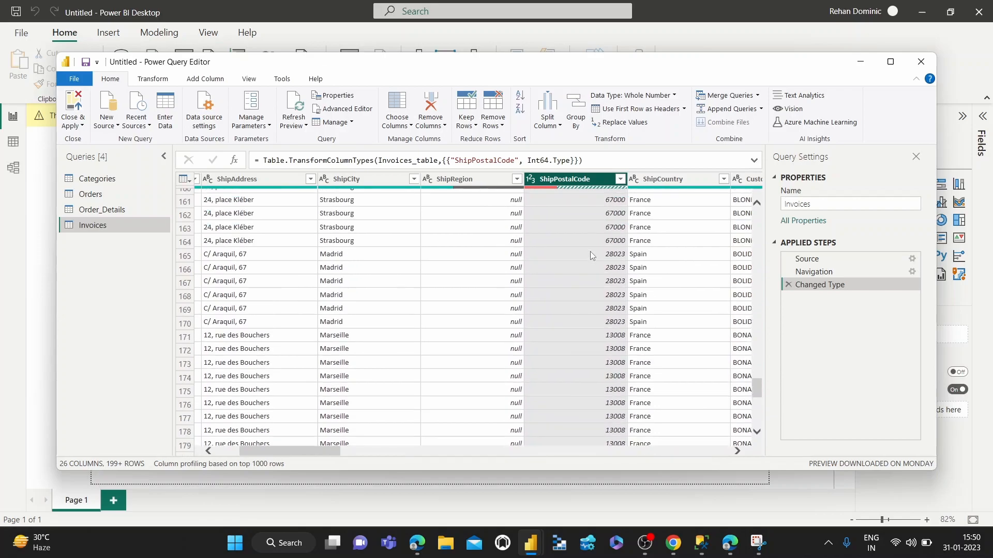
pyautogui.scroll(3)
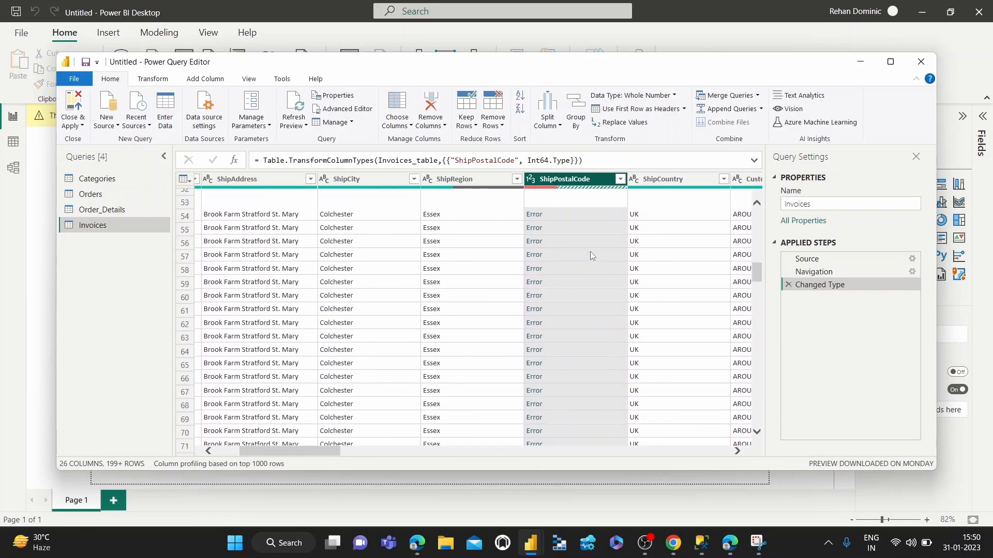
pyautogui.scroll(3)
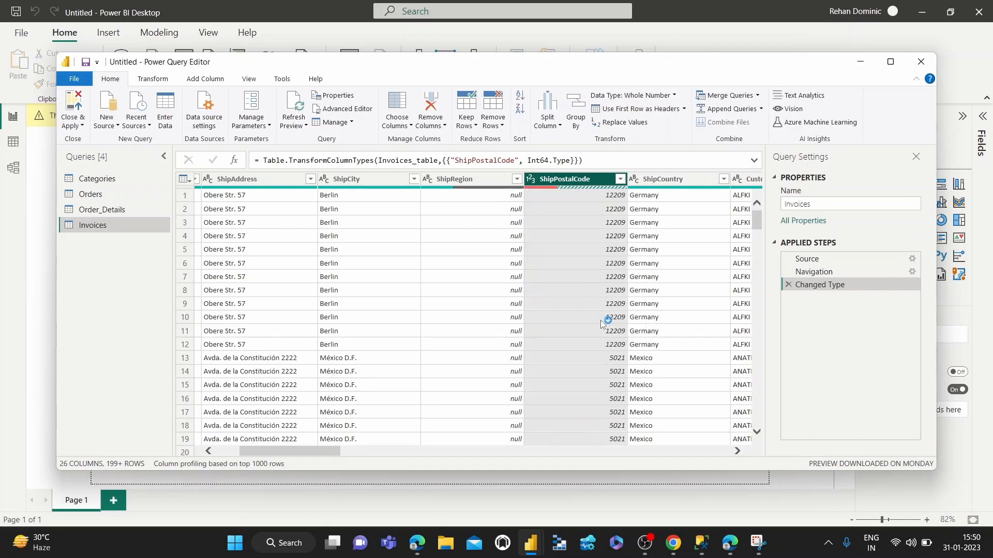
# - Set ShipPostalCode to Text, replacing the current type conversion
pyautogui.click(633, 95)
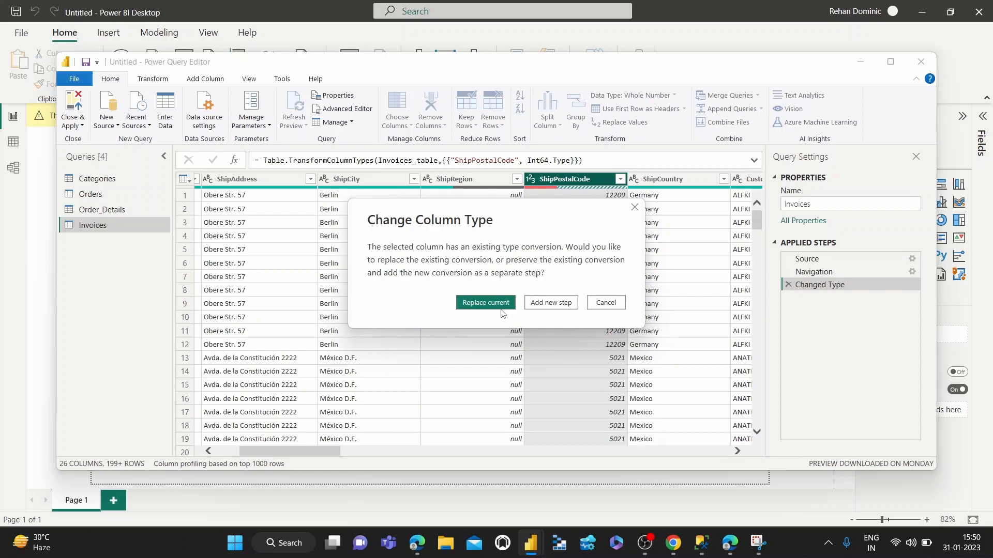
pyautogui.click(485, 302)
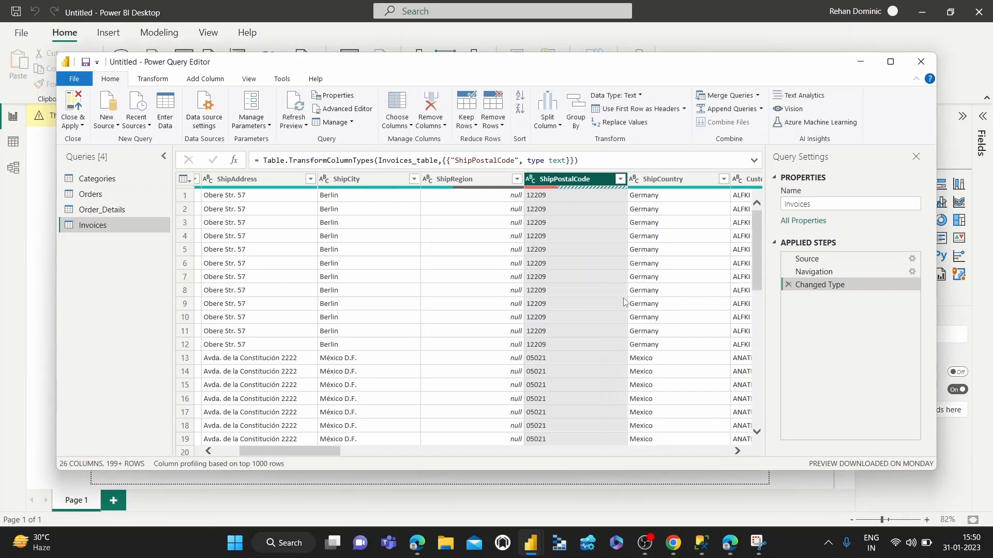
pyautogui.moveTo(579, 209)
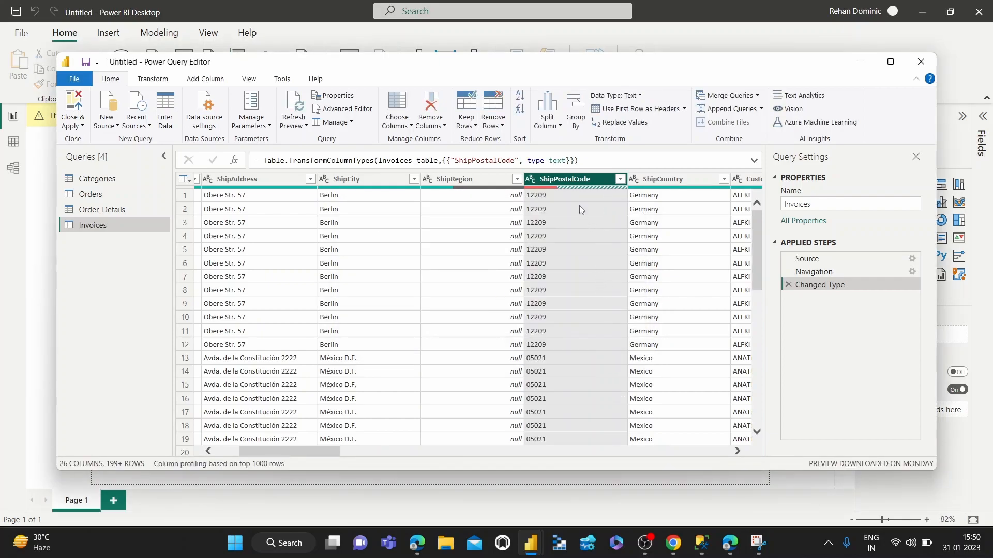